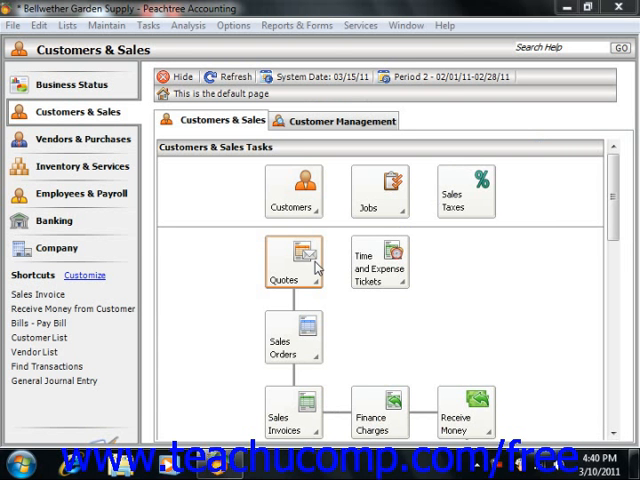
pyautogui.moveTo(240, 224)
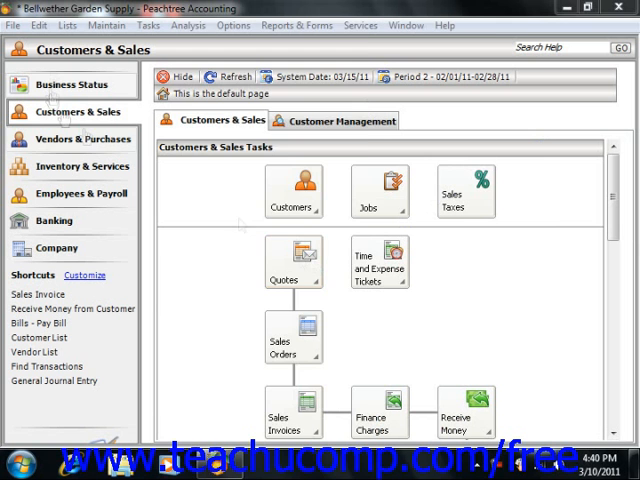
# - Show the Tasks menu with the Quotes/Sales Orders choices
pyautogui.click(148, 24)
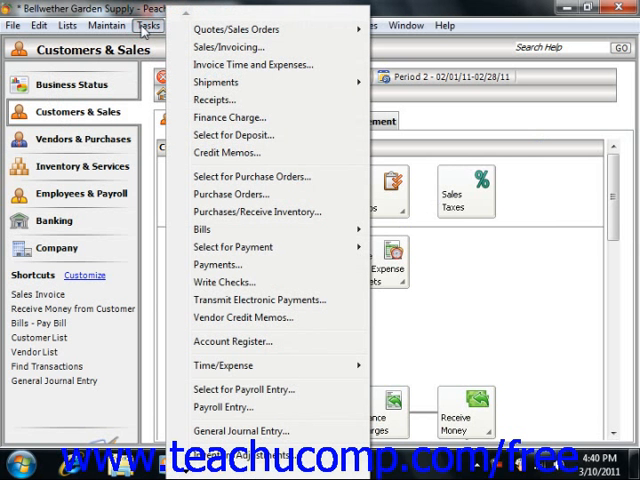
pyautogui.moveTo(236, 28)
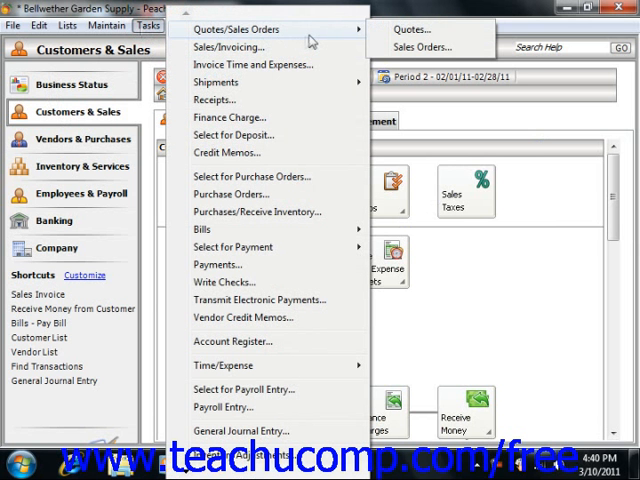
pyautogui.moveTo(412, 28)
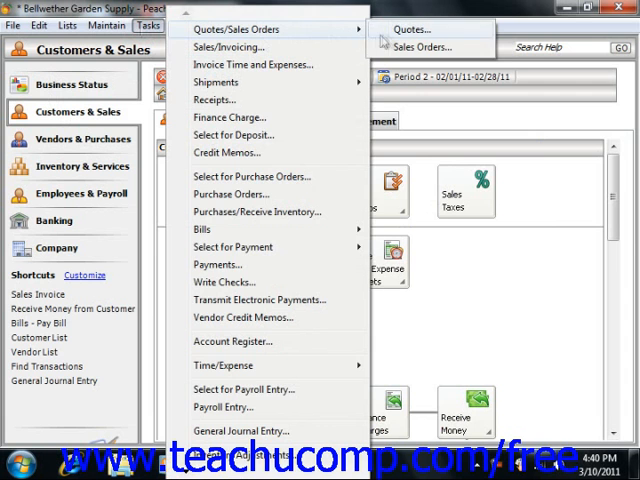
# - Load saved quote Q10203 for Freemond Country Club in the Quotes window
pyautogui.click(412, 28)
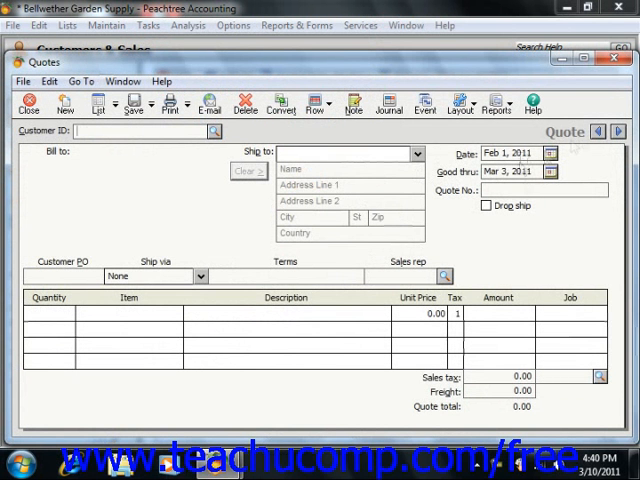
pyautogui.click(598, 132)
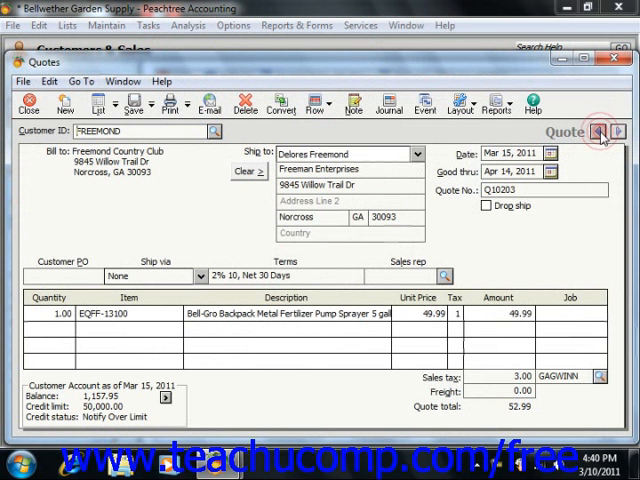
pyautogui.moveTo(280, 104)
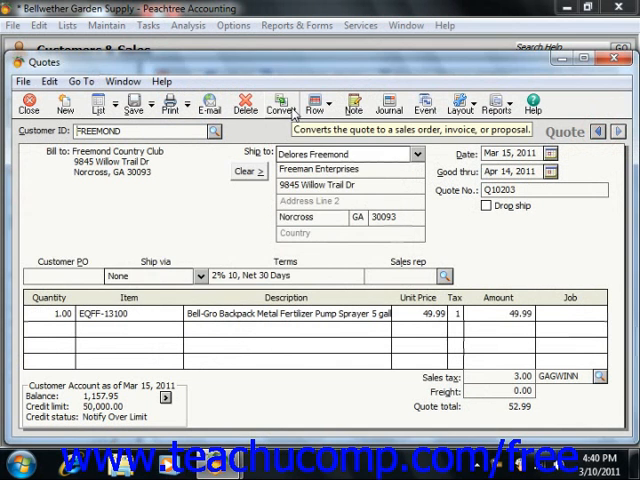
# - Convert quote Q10203 to a Sales/Invoice after comparing the sales order and print options
pyautogui.click(280, 104)
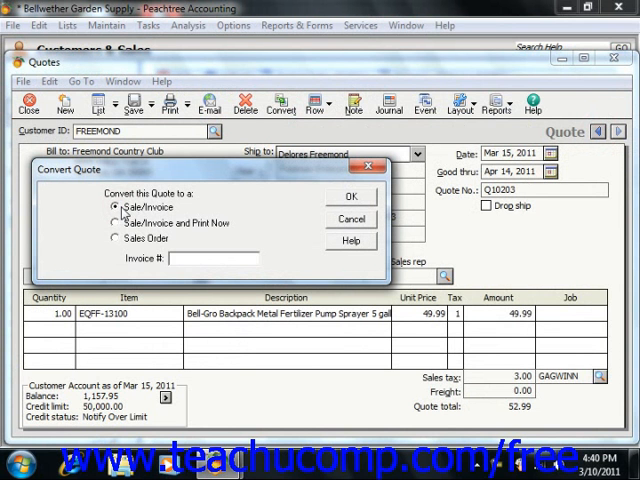
pyautogui.click(108, 224)
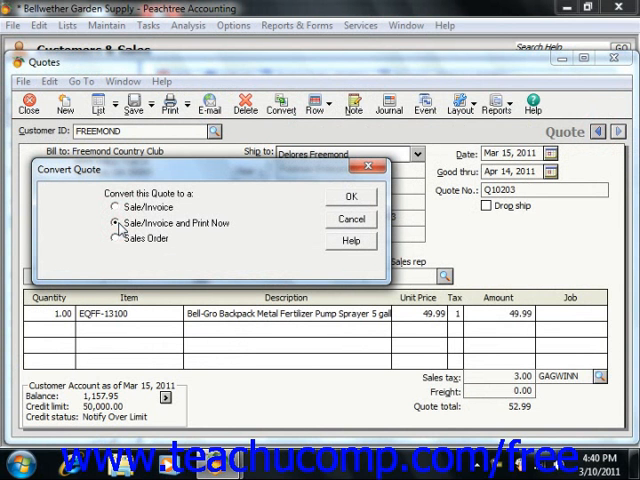
pyautogui.click(114, 238)
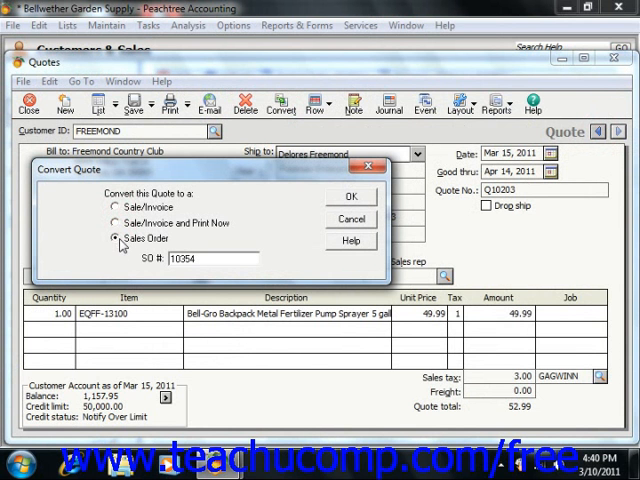
pyautogui.click(104, 204)
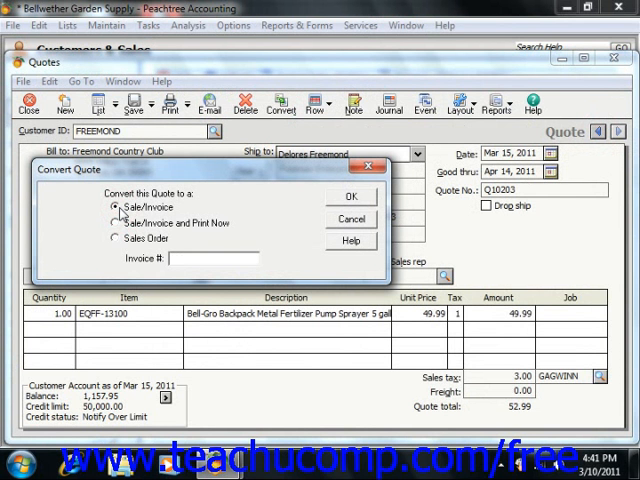
pyautogui.click(108, 240)
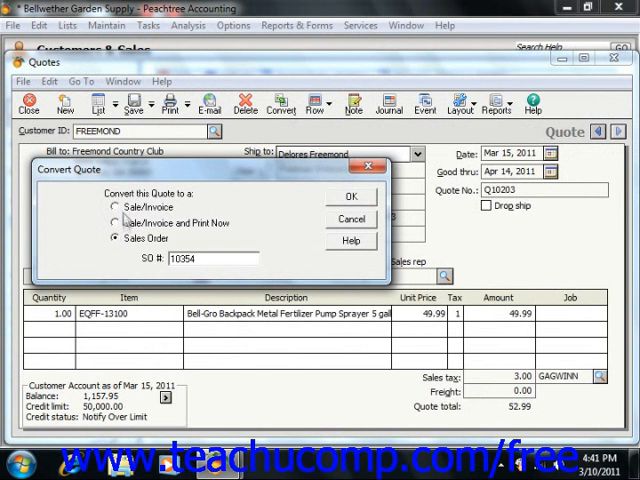
pyautogui.click(104, 208)
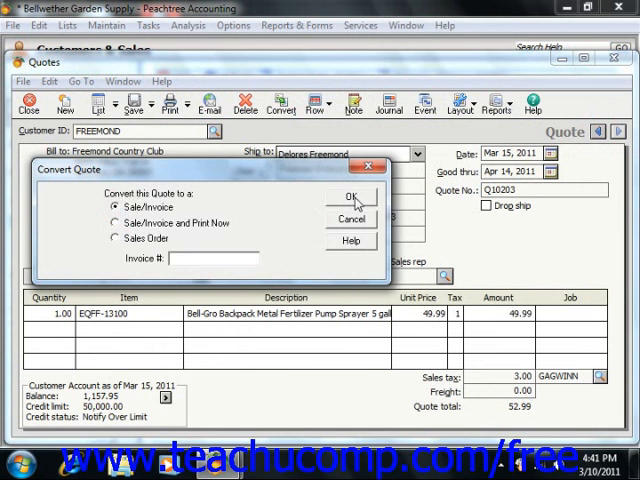
pyautogui.click(352, 196)
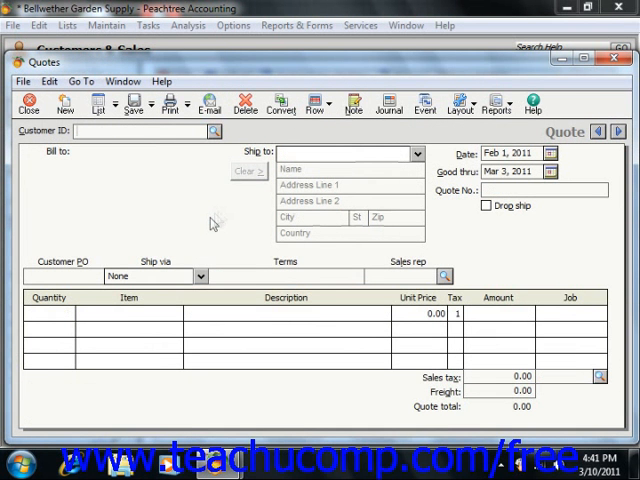